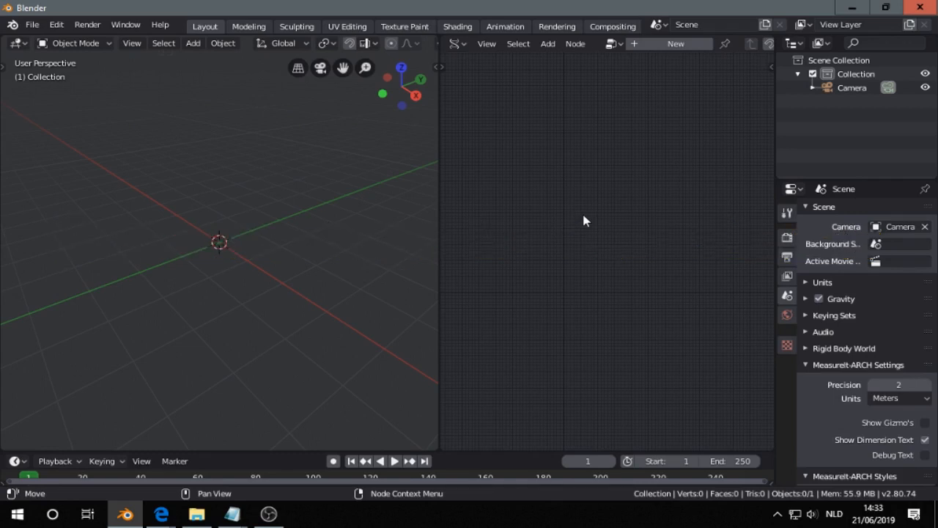
mouse_move(442, 94)
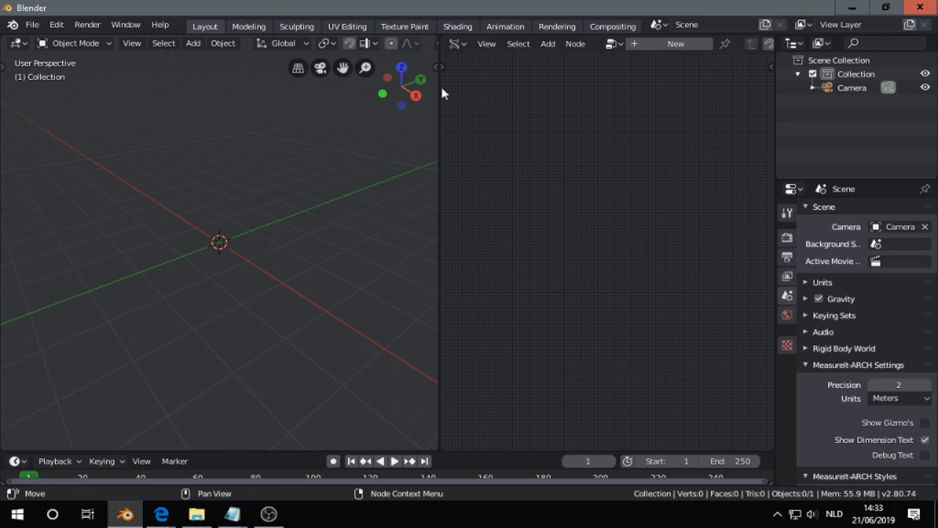
Step: Switch the right editor area to the Sverchok Nodes editor type
left_click(451, 44)
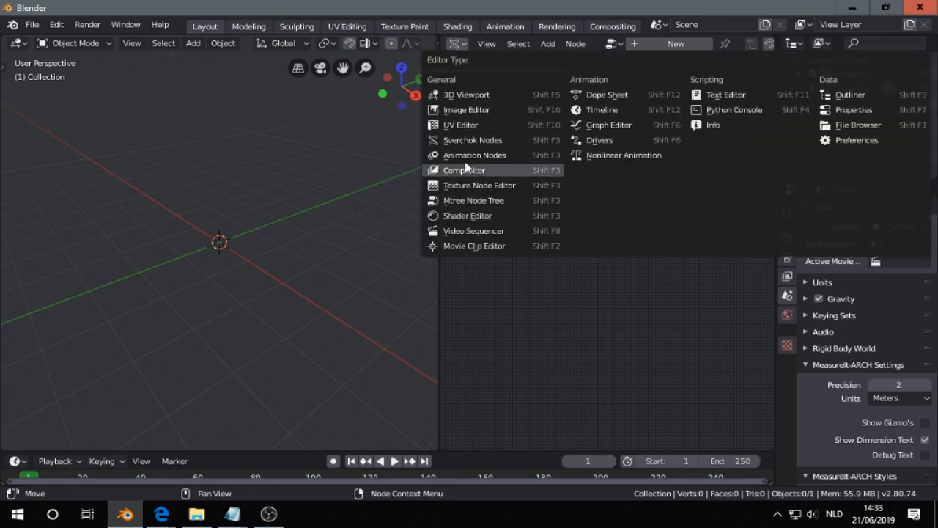
mouse_move(454, 141)
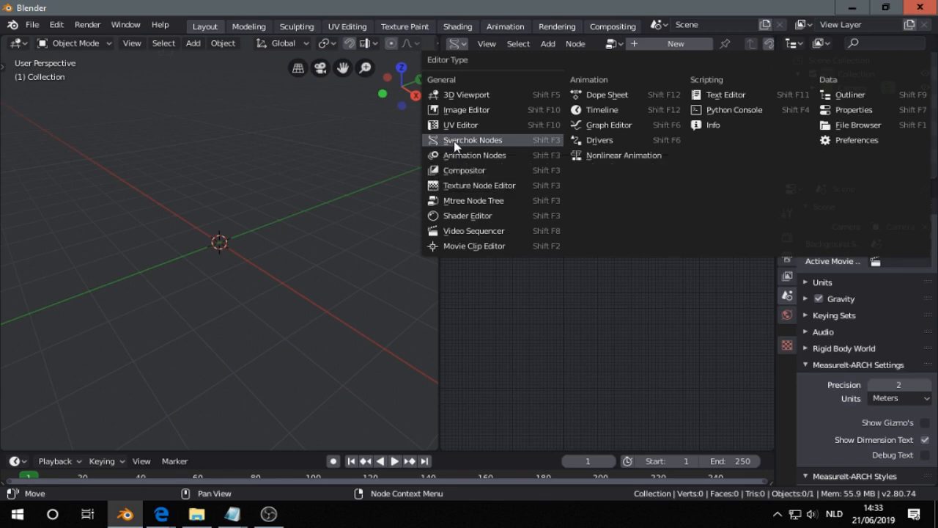
left_click(472, 140)
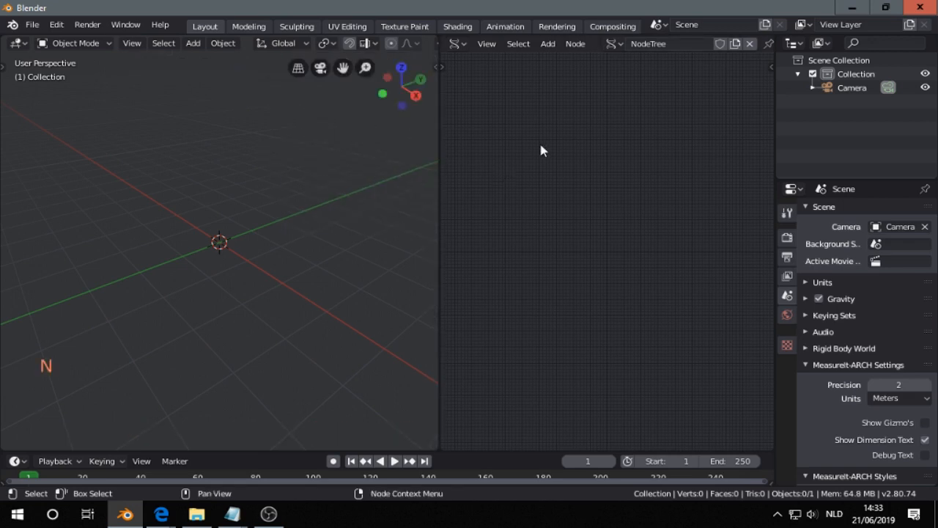
Step: Bring up the Sverchok add-node menu to reach the Generator category
key("shift+a")
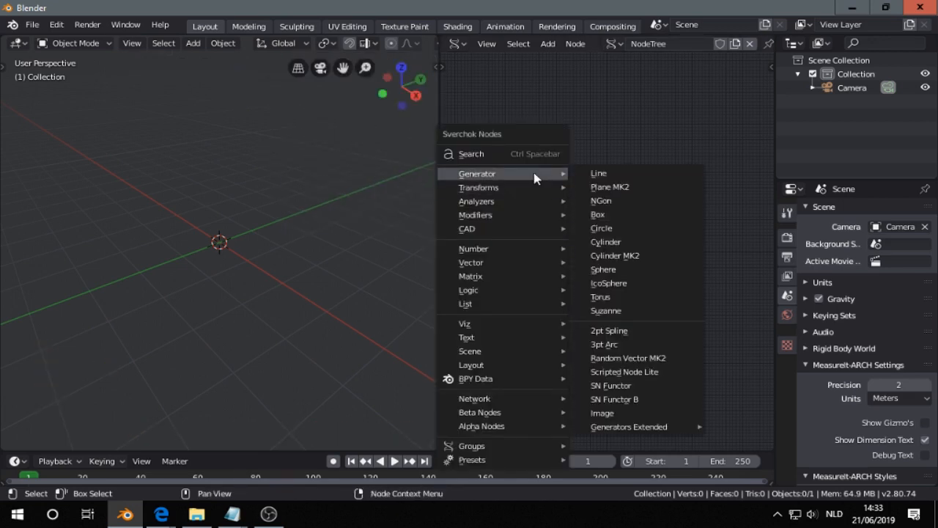
mouse_move(608, 283)
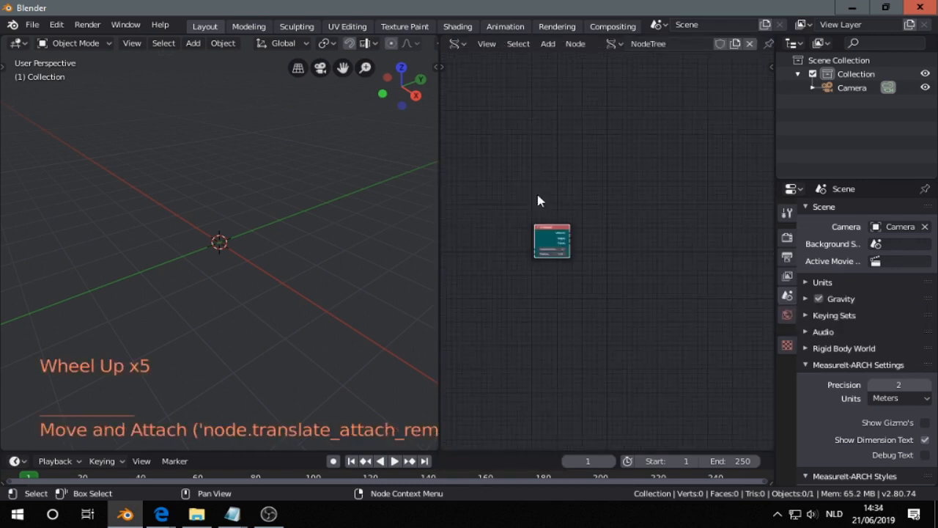
Step: Add a Viewer BMesh node from the Viz category next to the IcoSphere node
key("shift+a")
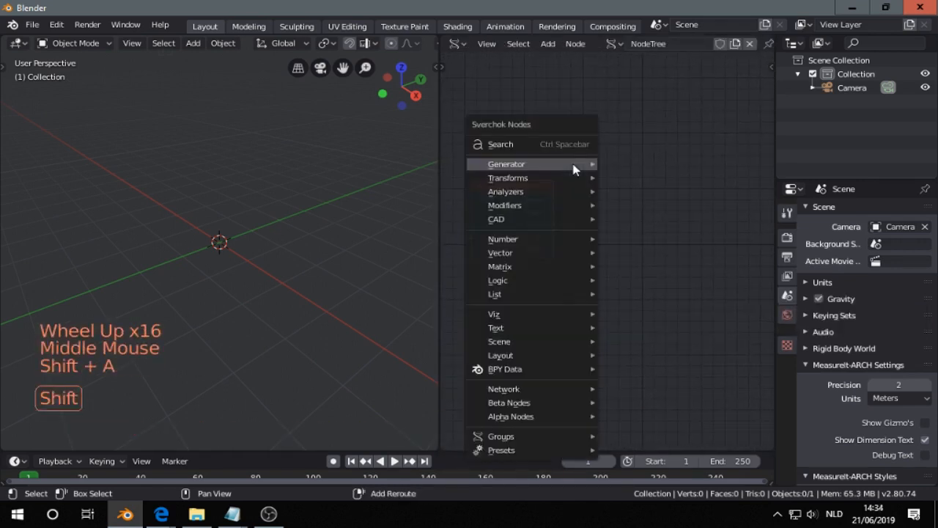
mouse_move(494, 314)
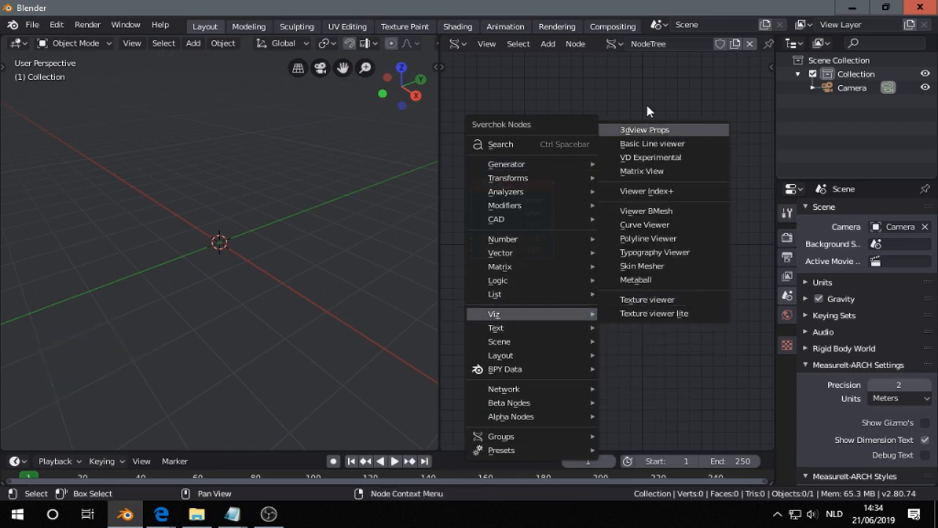
mouse_move(651, 144)
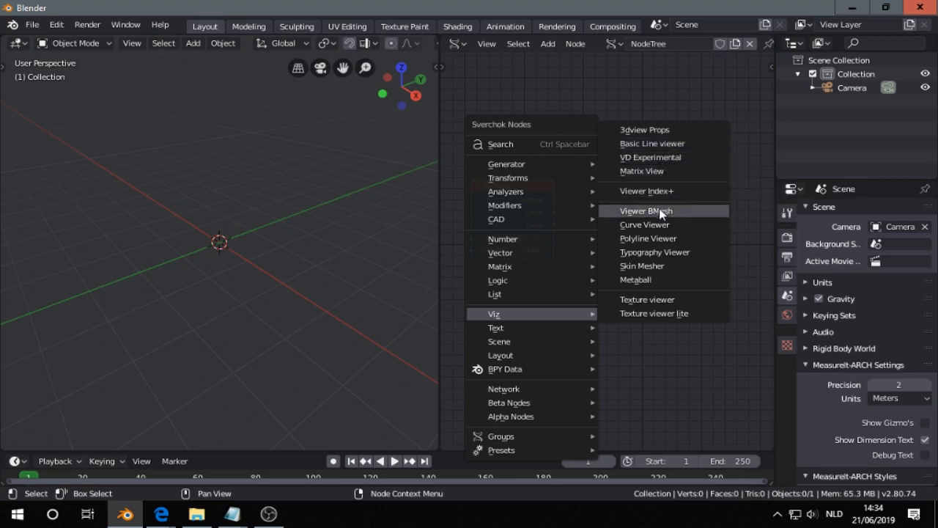
mouse_move(673, 182)
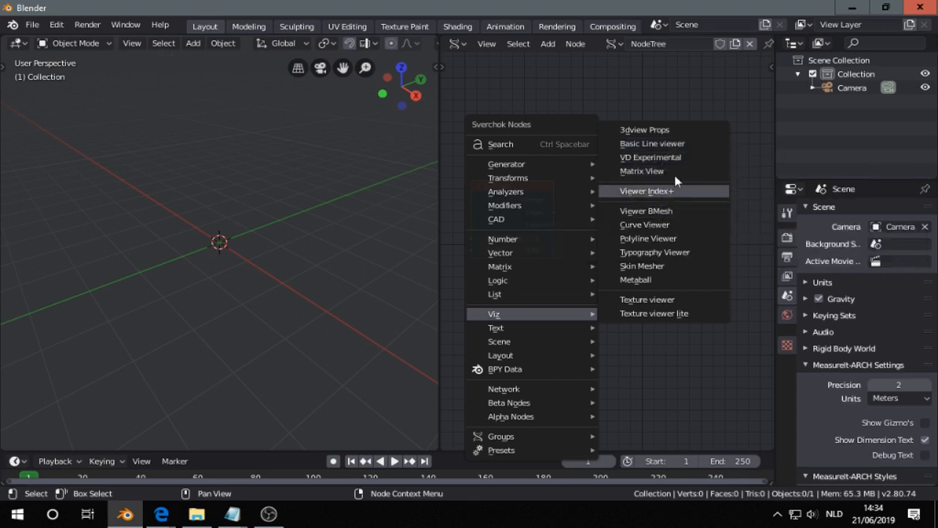
mouse_move(655, 214)
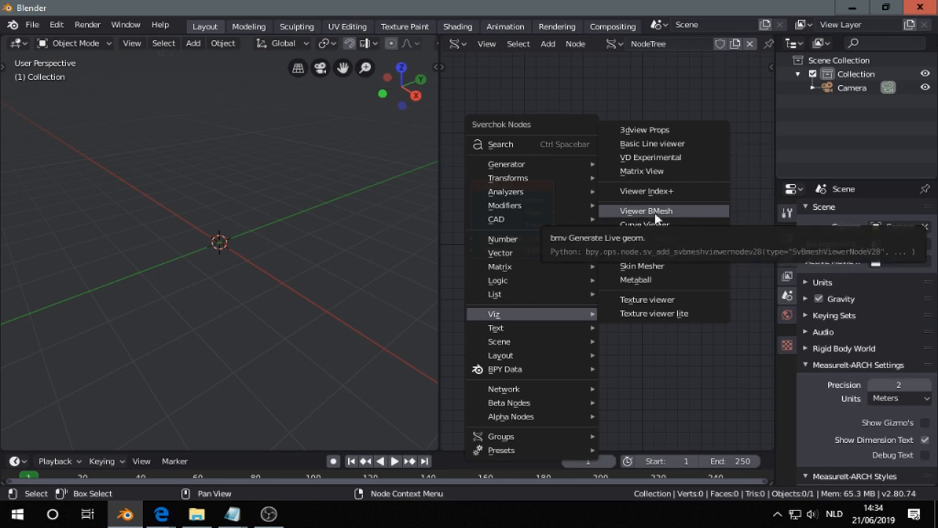
mouse_move(663, 218)
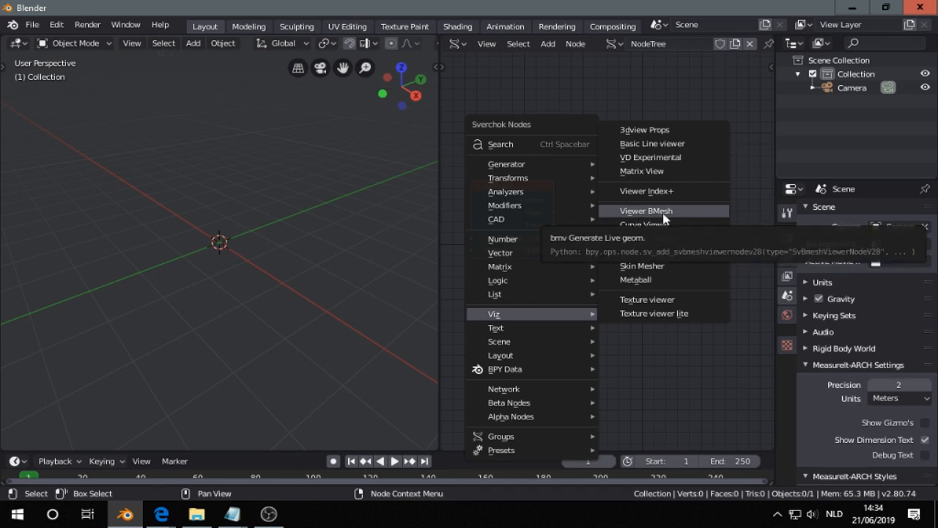
mouse_move(651, 157)
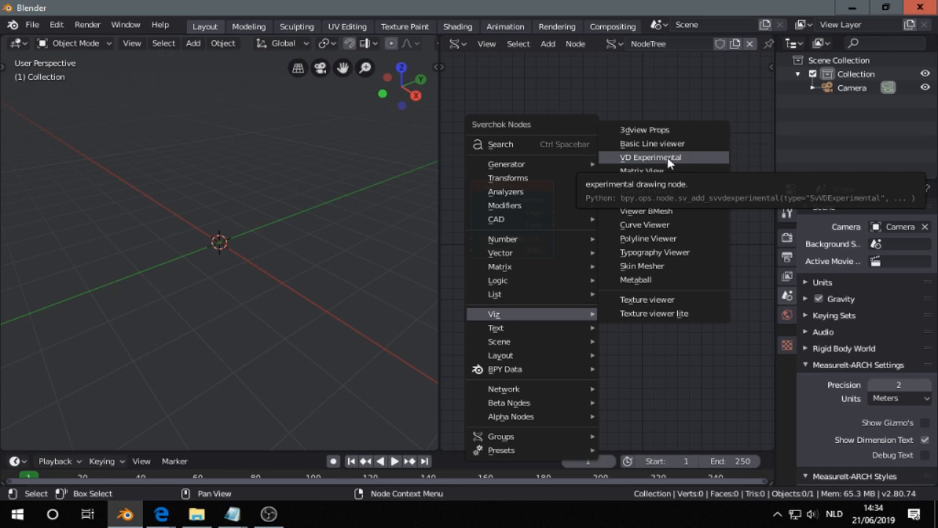
mouse_move(663, 190)
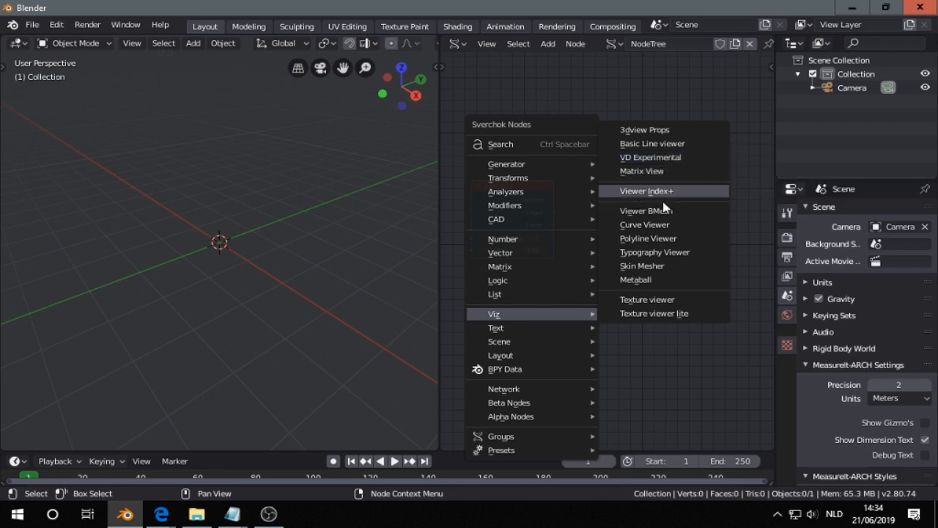
mouse_move(645, 211)
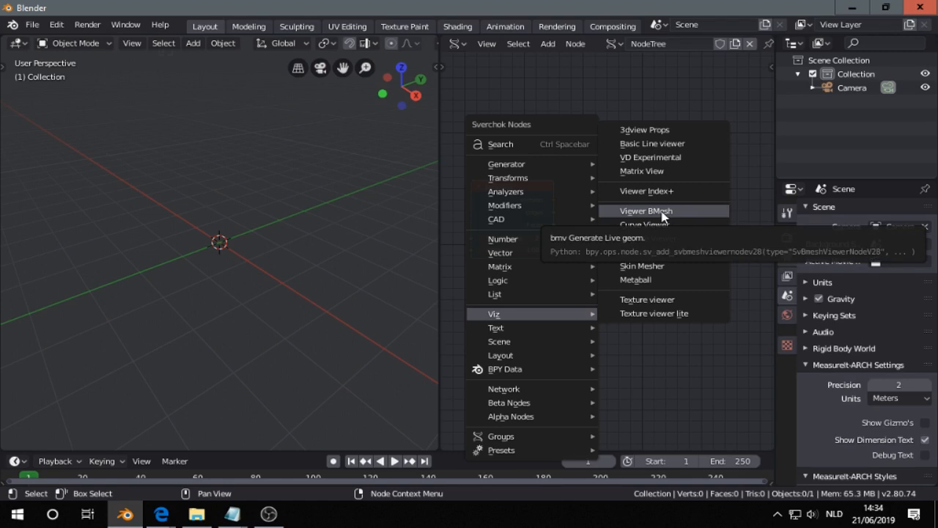
left_click(645, 211)
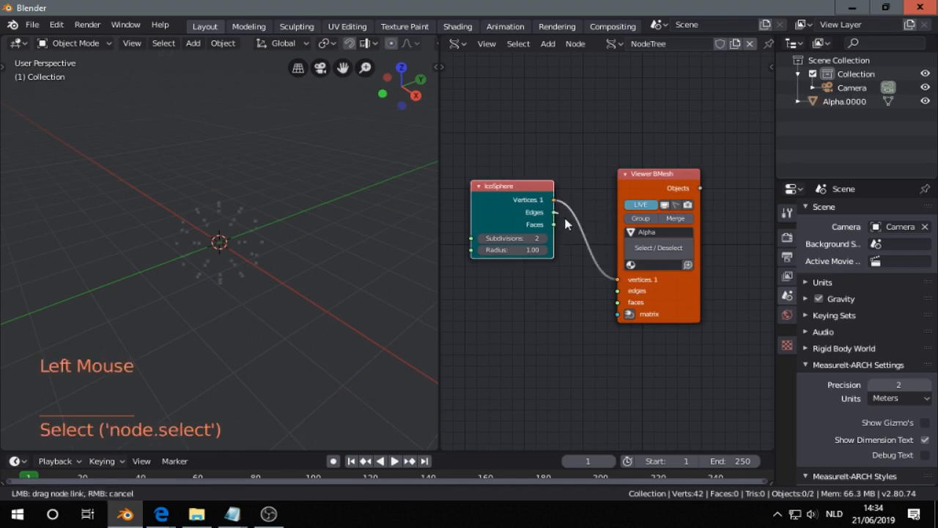
Step: Link the IcoSphere outputs into the Viewer BMesh inputs and select the resulting sphere in the viewport
left_click_drag(554, 211, 601, 290)
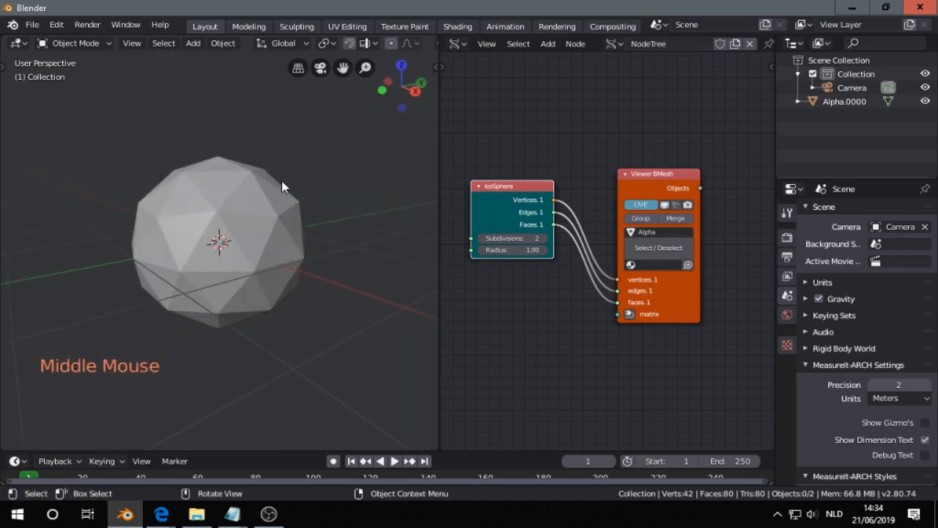
scroll("down", 3)
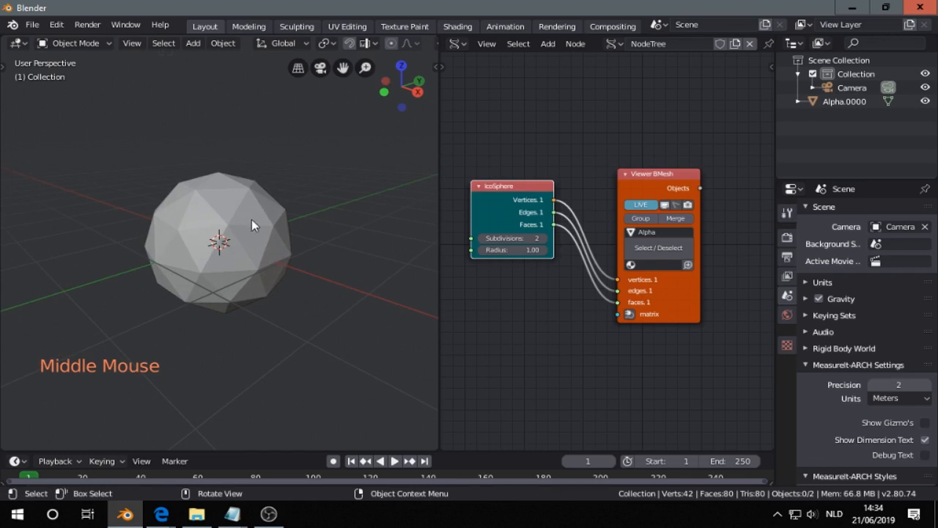
left_click_drag(252, 226, 272, 225)
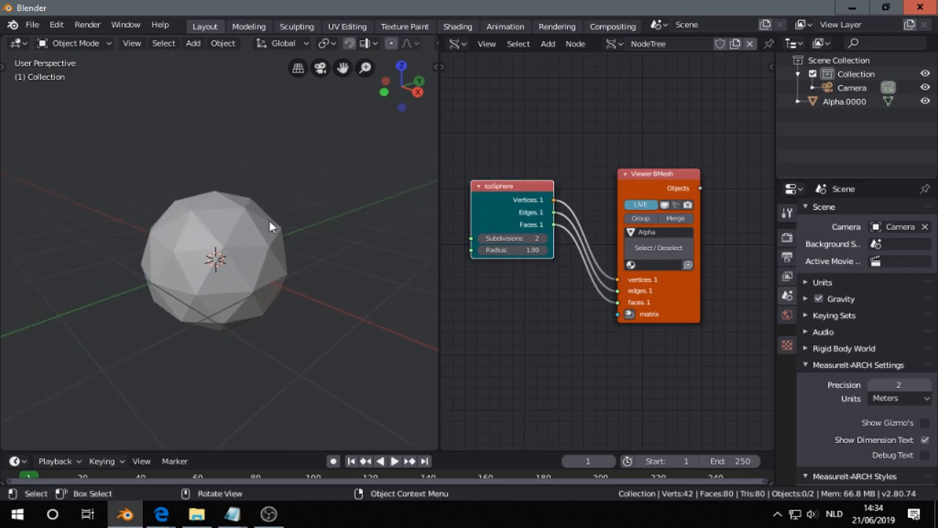
left_click(242, 246)
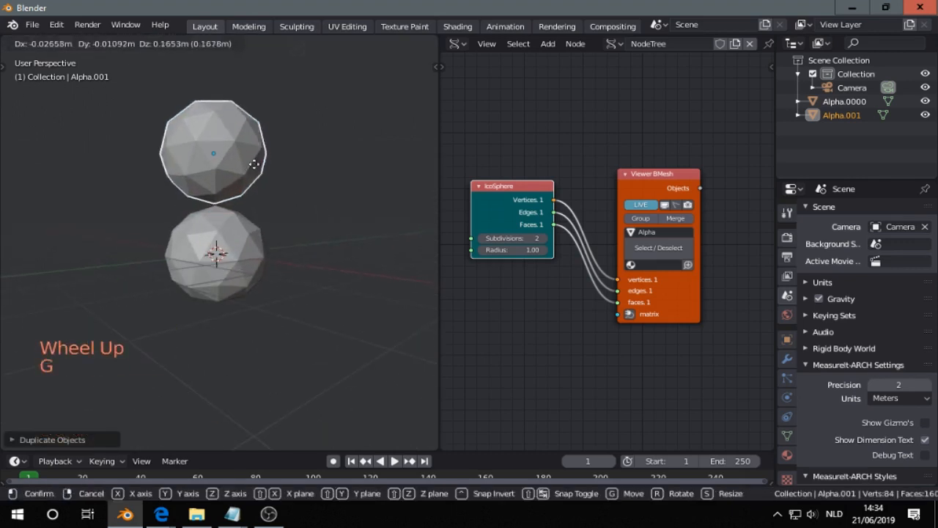
Step: Place the duplicated sphere above the original and raise IcoSphere Subdivisions to 3
left_click(217, 256)
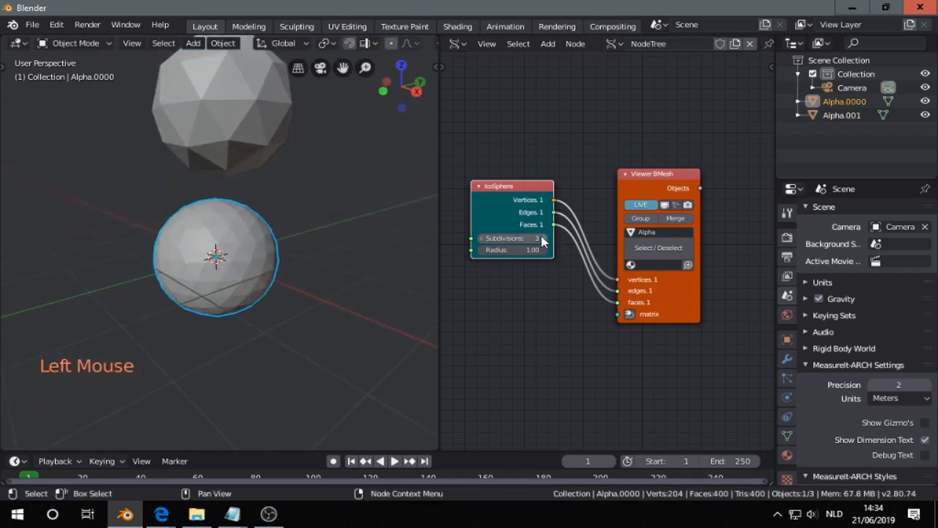
left_click(223, 110)
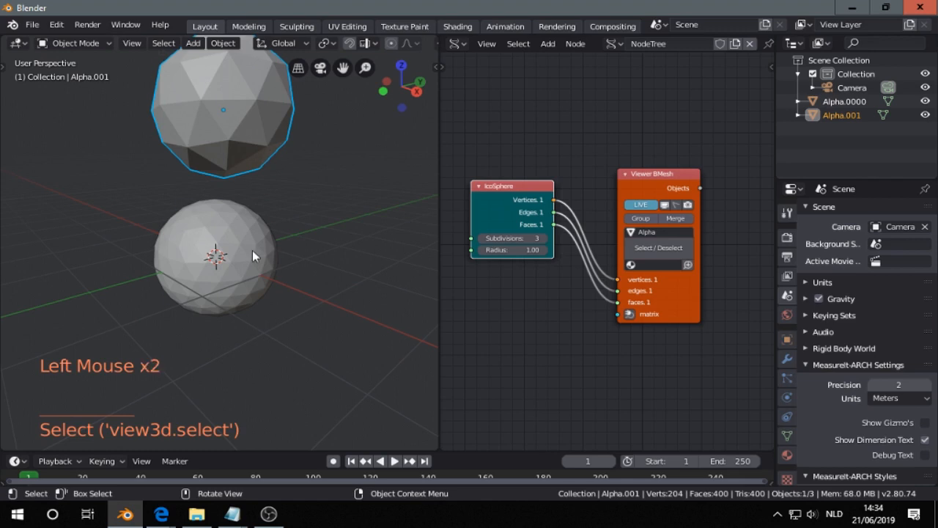
Step: Select a face of the lower sphere in Edit Mode and return to Object Mode
key("Tab")
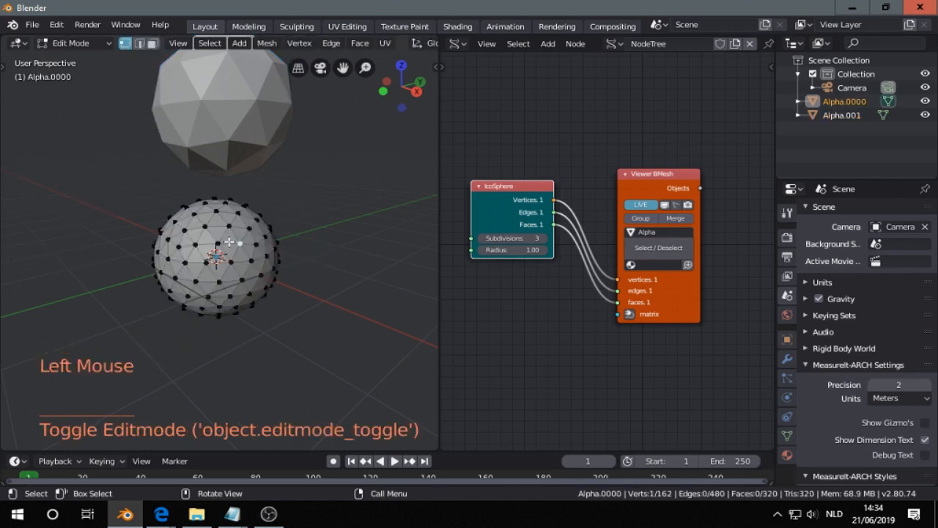
left_click(231, 237)
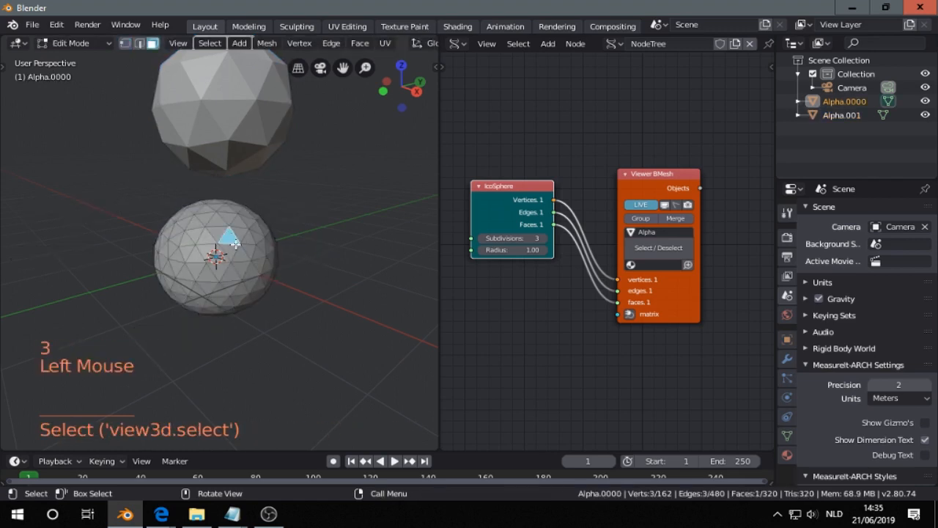
key("Tab")
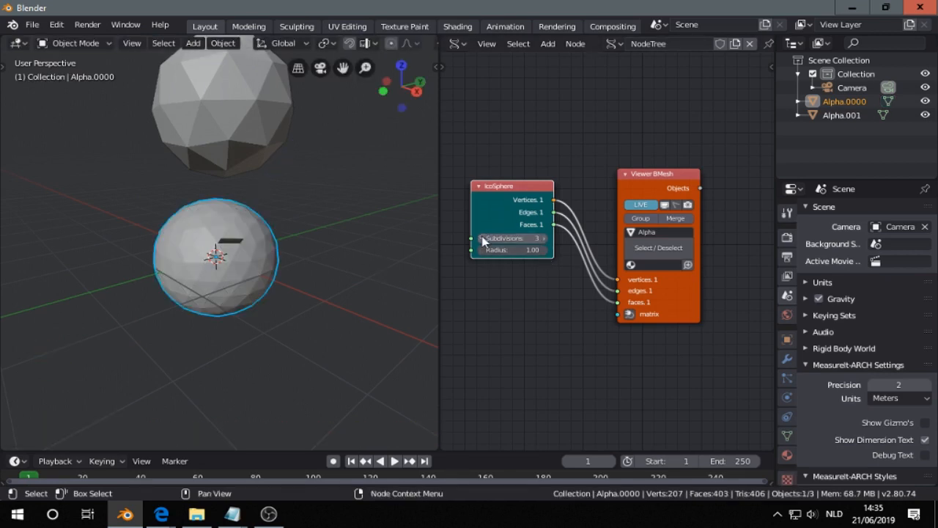
Step: Set the IcoSphere back to 2 subdivisions and bring up the add-node menu at Transforms
left_click(501, 237)
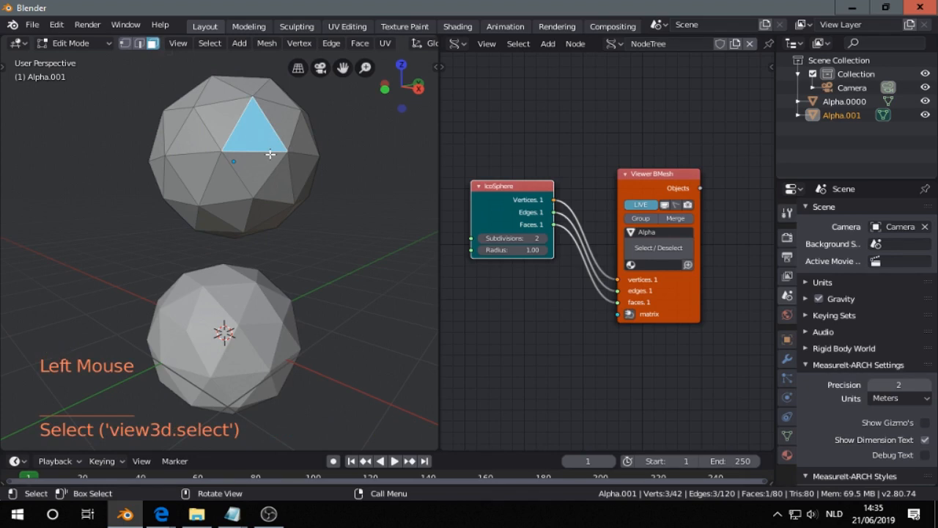
key("Tab")
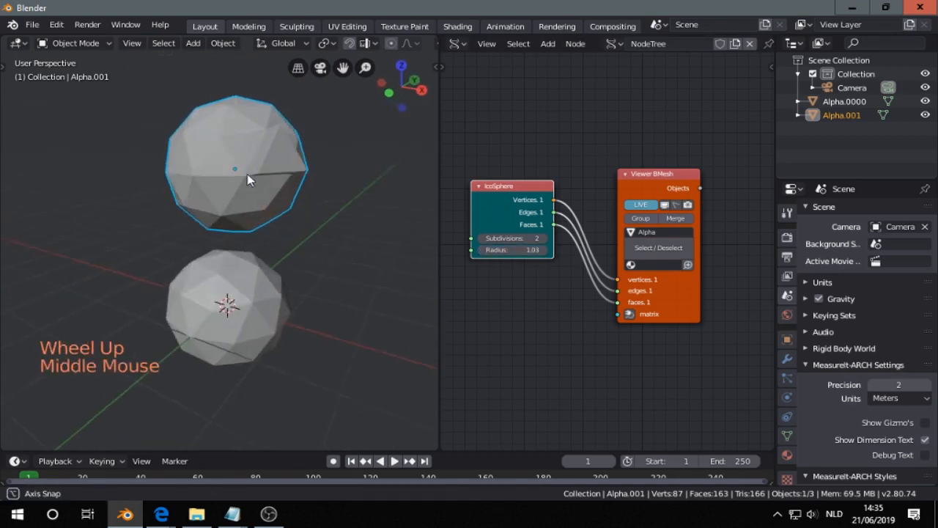
scroll("up", 3)
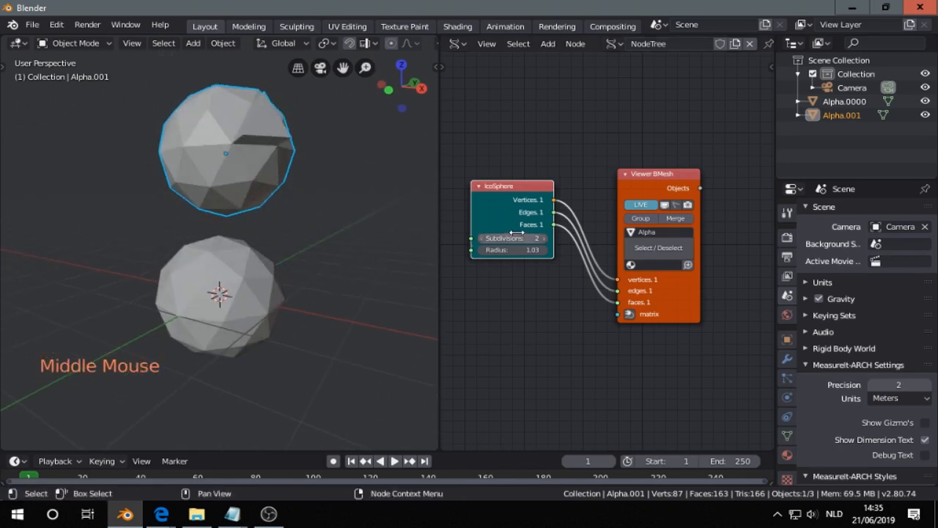
key("shift+a")
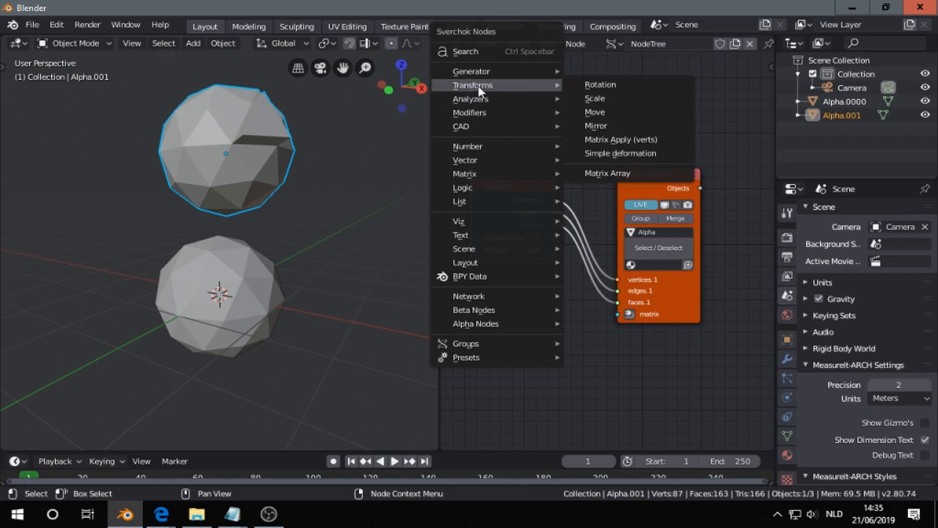
mouse_move(471, 100)
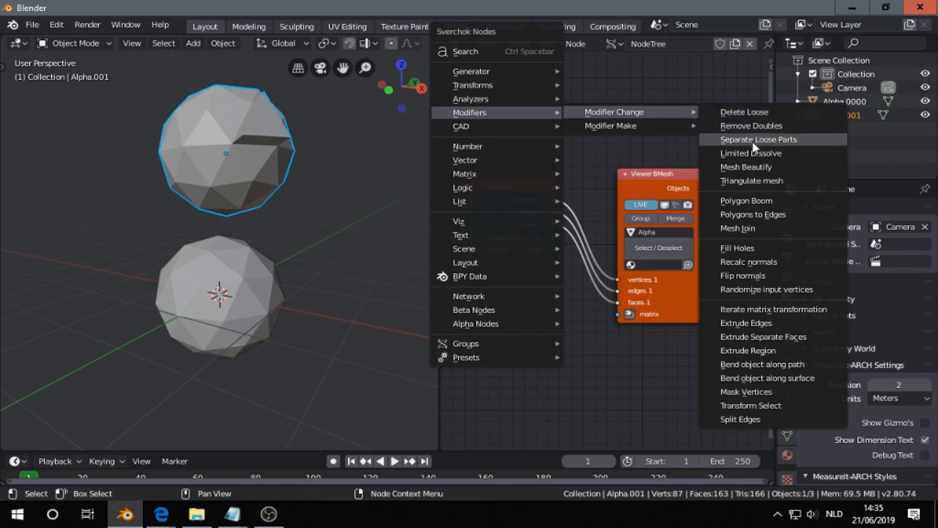
mouse_move(750, 154)
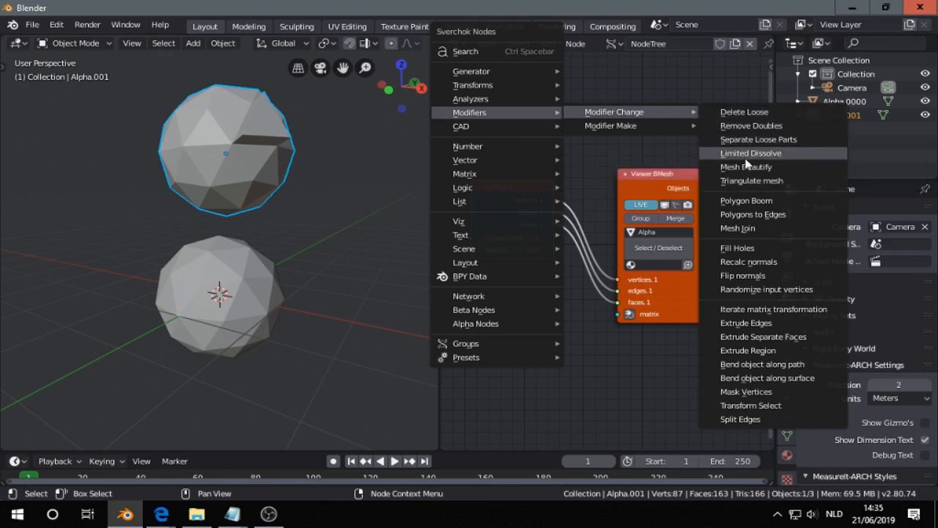
mouse_move(751, 126)
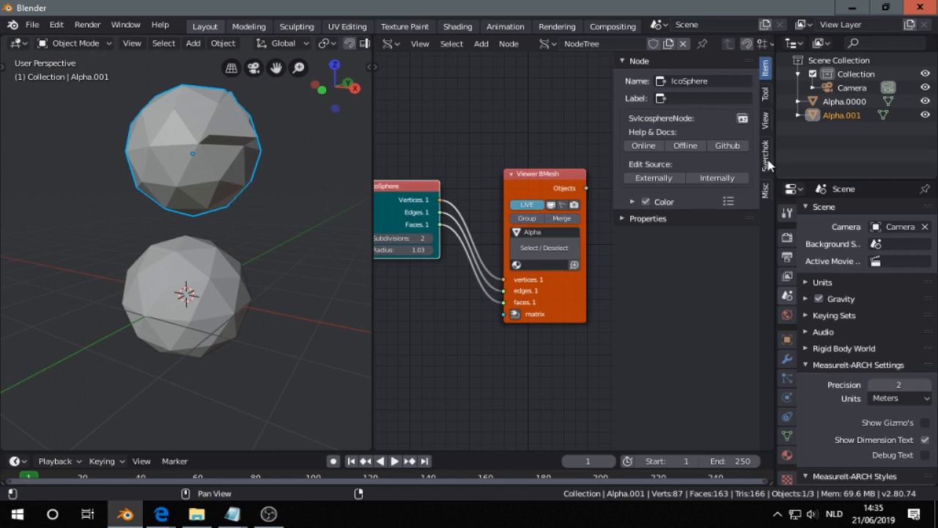
Step: Show the Sverchok sidebar with its SV Import/Export panel expanded
left_click(765, 154)
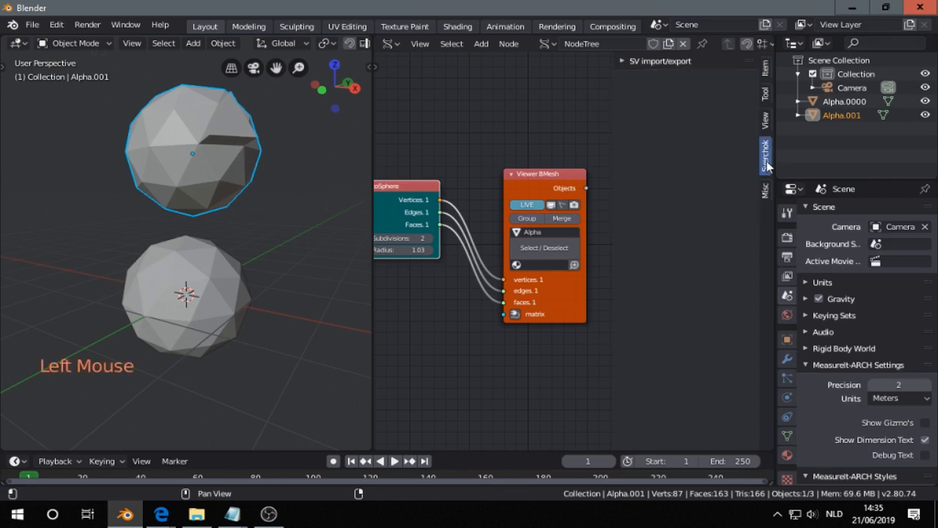
left_click(658, 62)
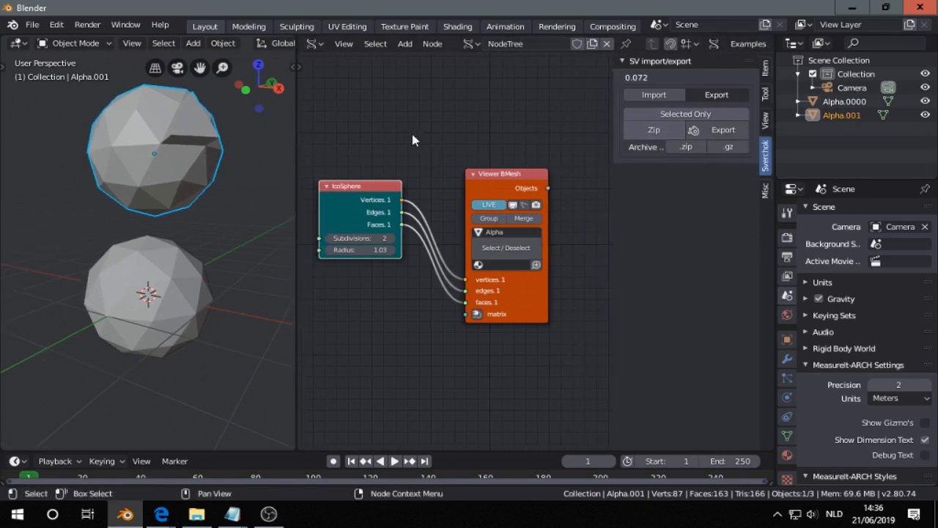
Step: Start a new file discarding changes and launch the node tree import file browser
key("ctrl+n")
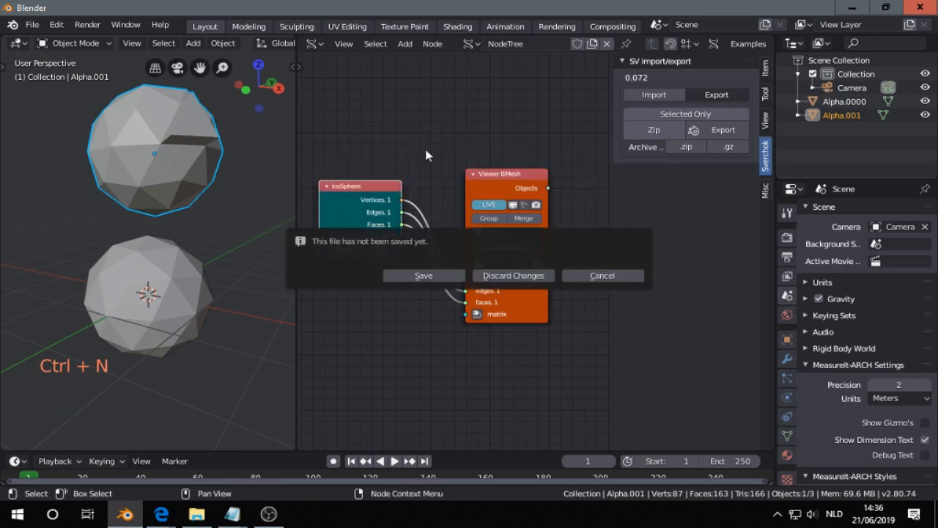
left_click(513, 275)
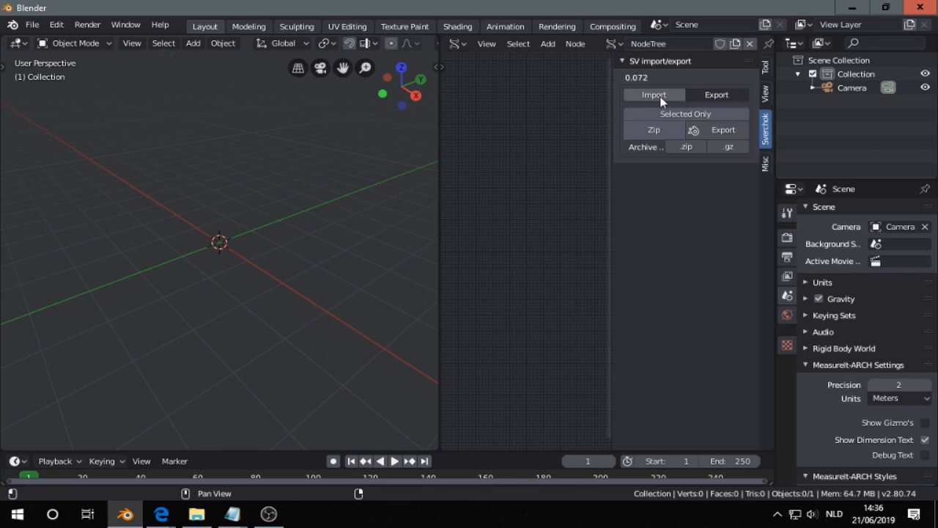
left_click(654, 94)
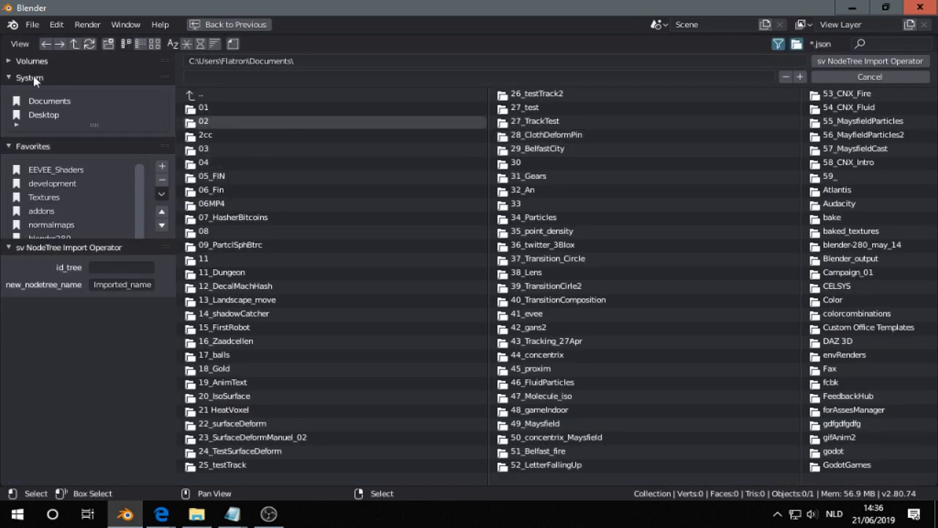
Step: Browse to D:\SVERCHOK and pick a .json node tree file to import
left_click(51, 97)
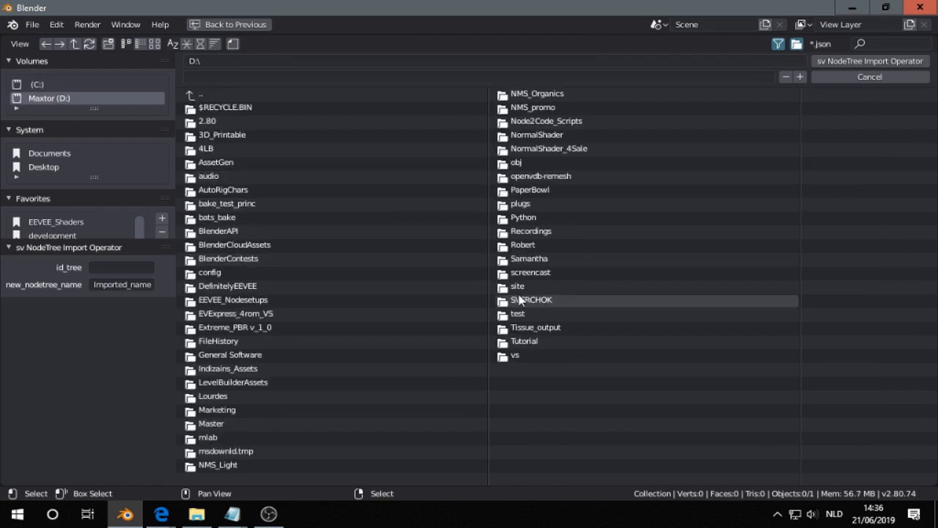
double_click(531, 299)
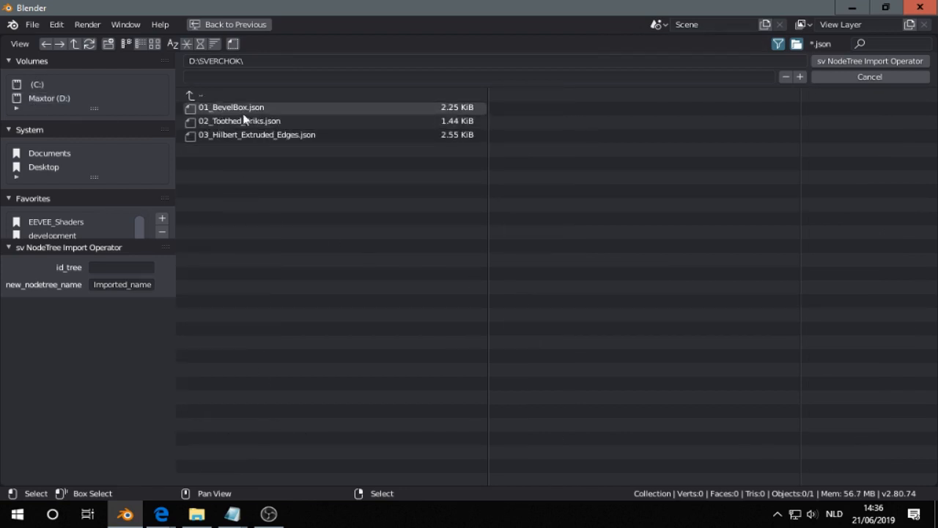
left_click(258, 135)
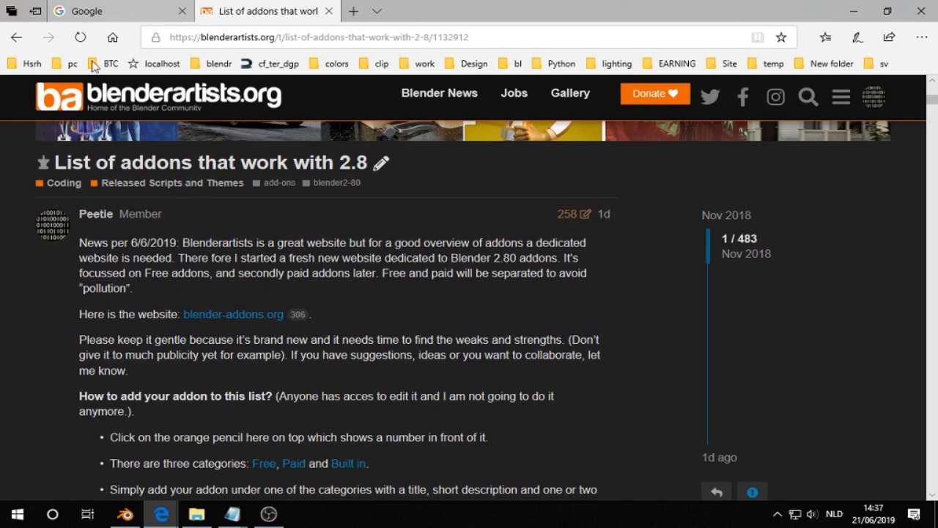
Step: Look through the Sverchok site, GitHub repository and Generative Art documentation tabs
left_click(412, 12)
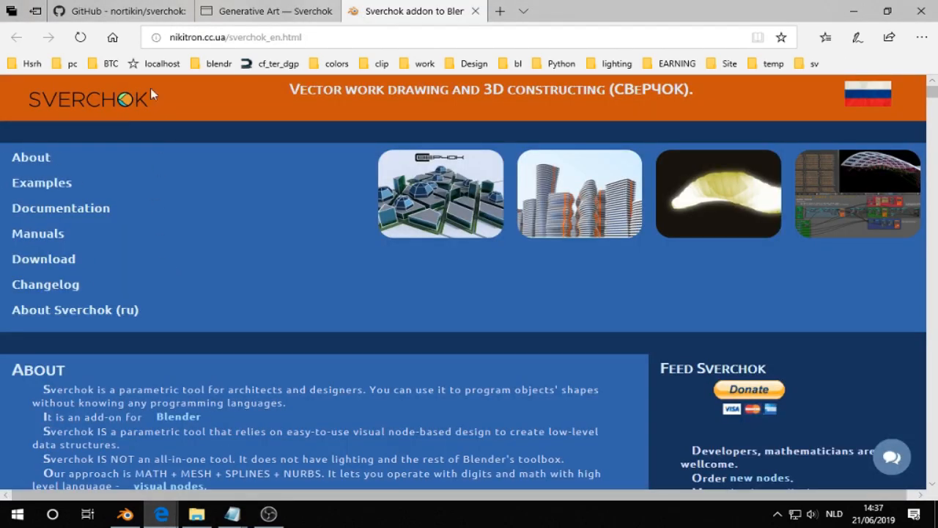
left_click(117, 11)
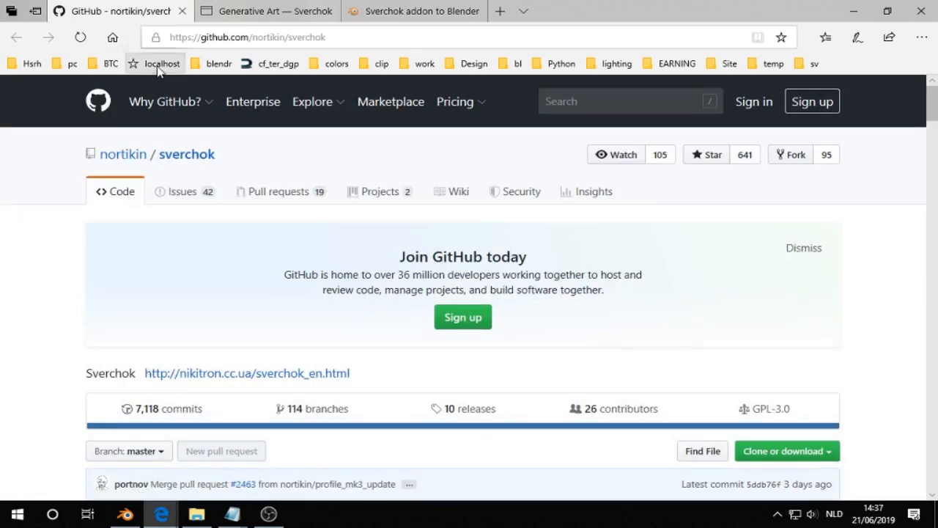
left_click(267, 11)
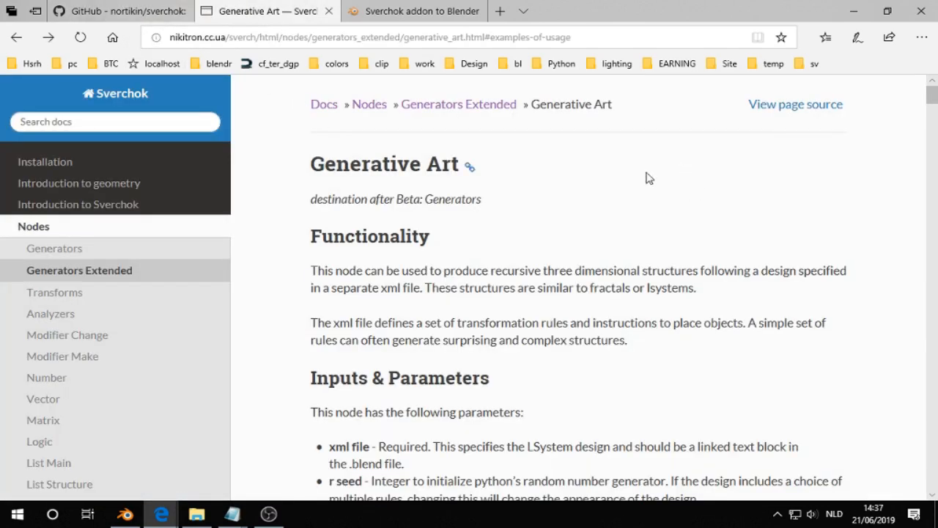
scroll("down", 3)
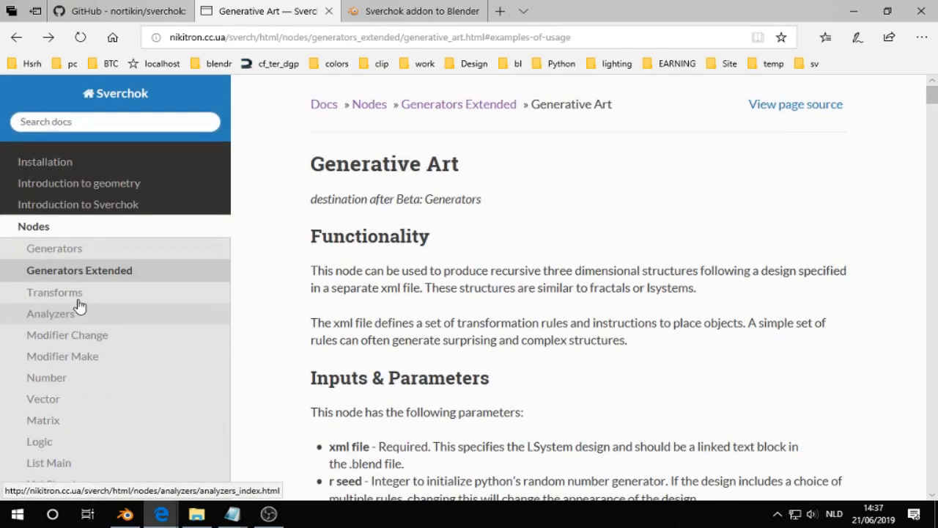
mouse_move(56, 248)
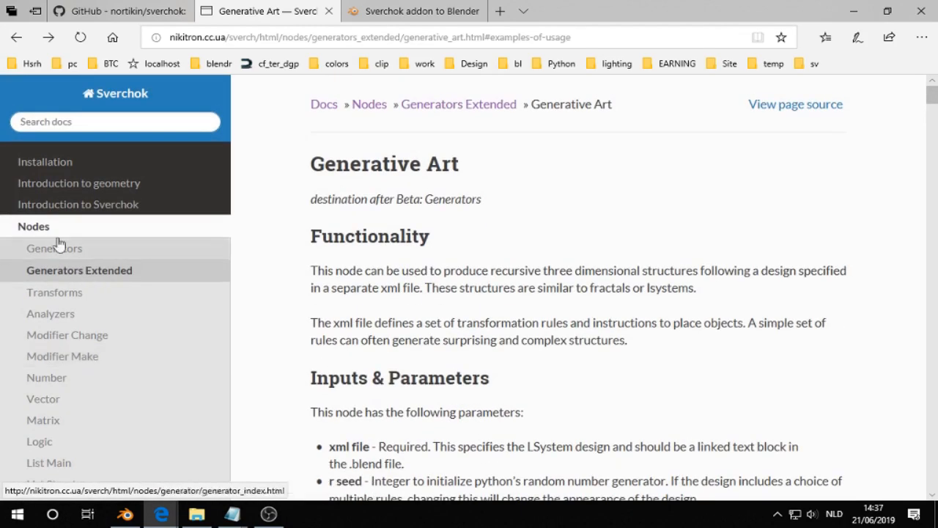
scroll("down", 3)
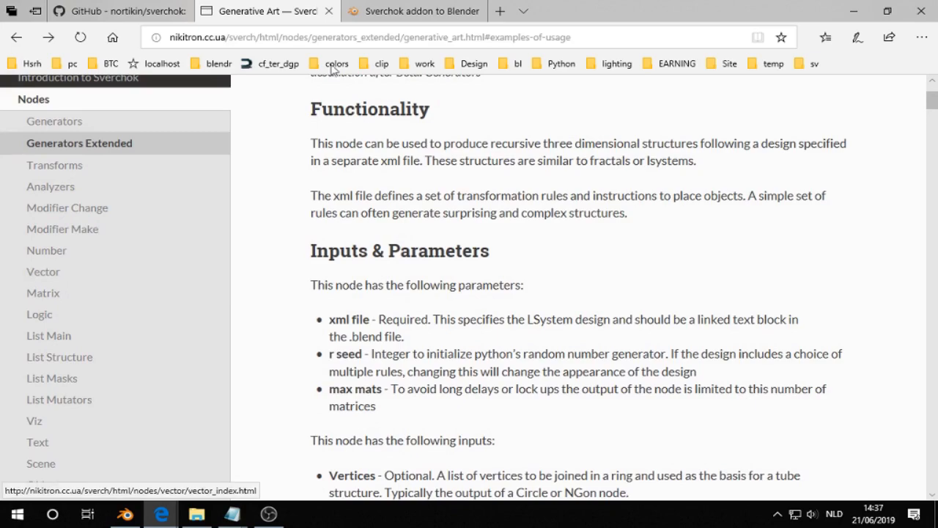
Step: Return to the Sverchok add-on site and scroll to its lesson lists and links
left_click(413, 12)
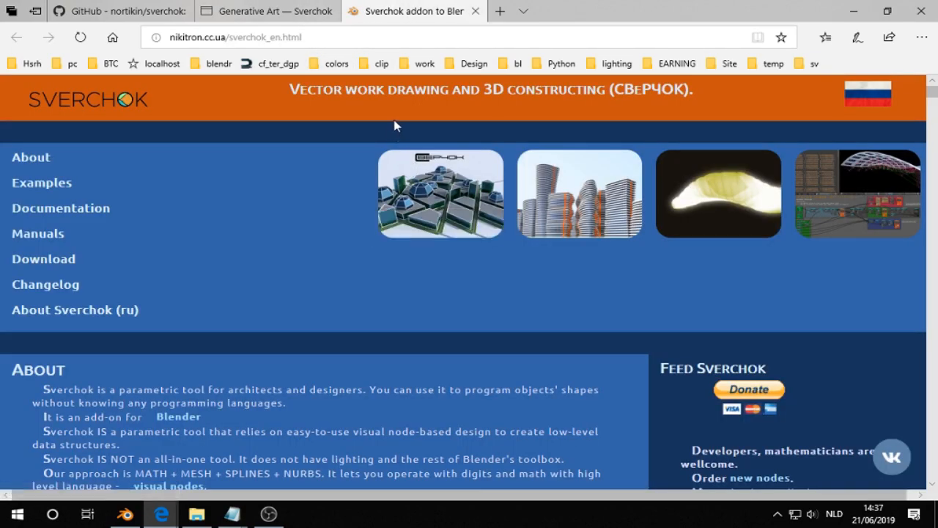
scroll("down", 3)
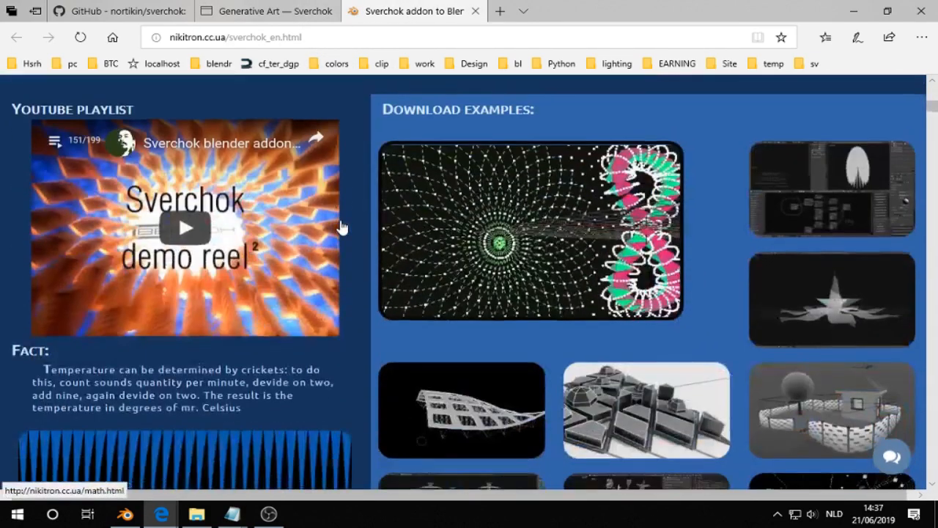
scroll("down", 3)
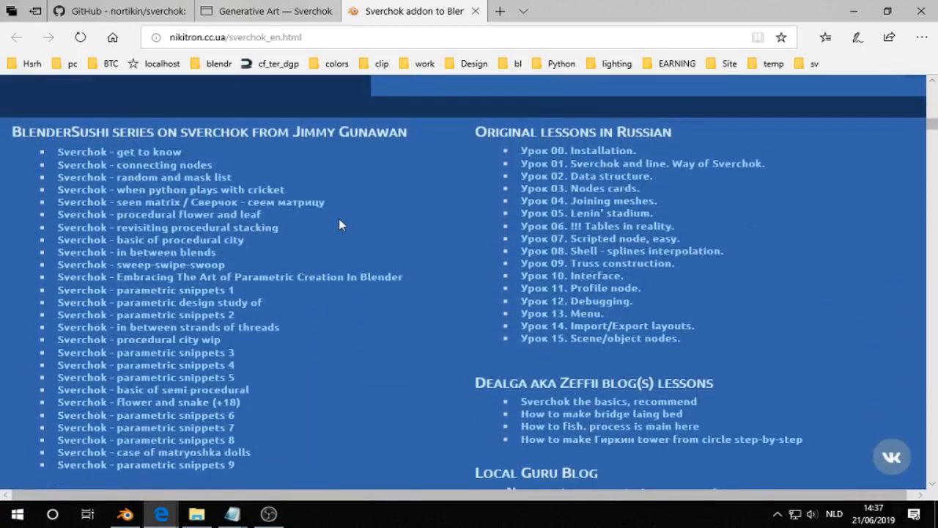
scroll("down", 3)
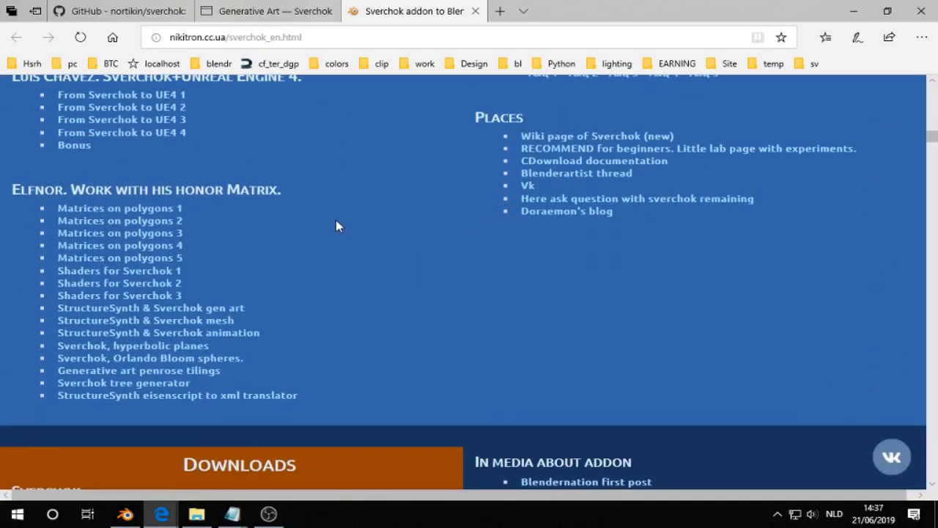